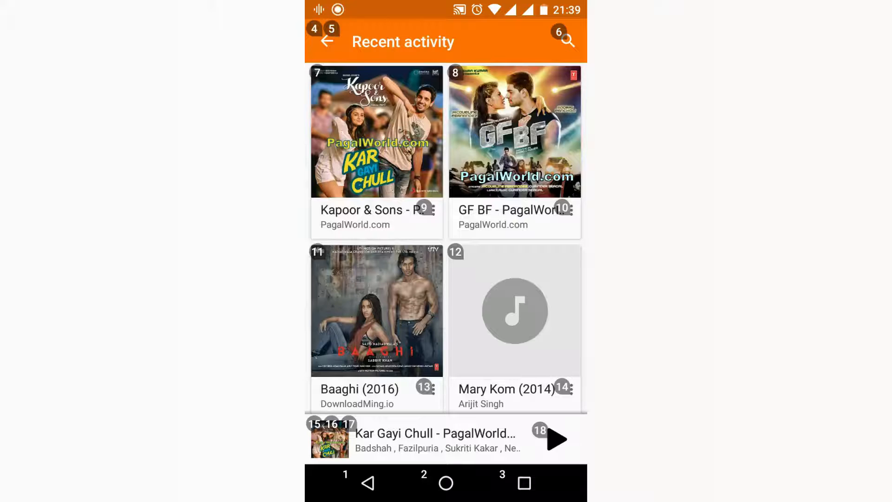
# - Leave Google Play Music for the home screen and bring up the app drawer by voice
pyautogui.click(327, 41)
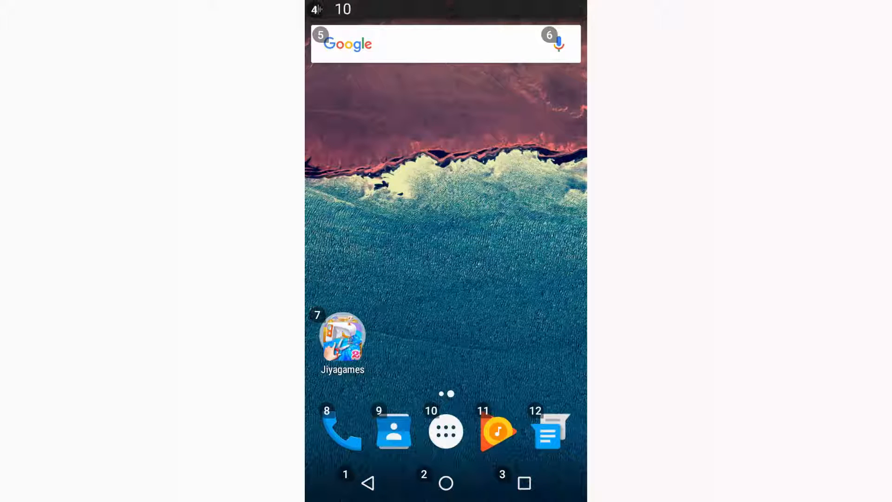
pyautogui.click(446, 430)
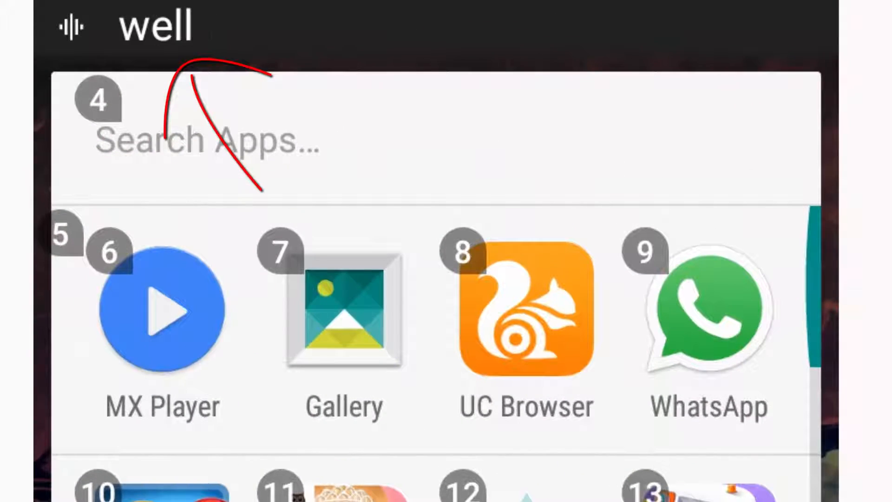
# - Search Google for Voice Access and reach APKMirror's Voice Access 1.0 beta Download APK button
pyautogui.click(344, 311)
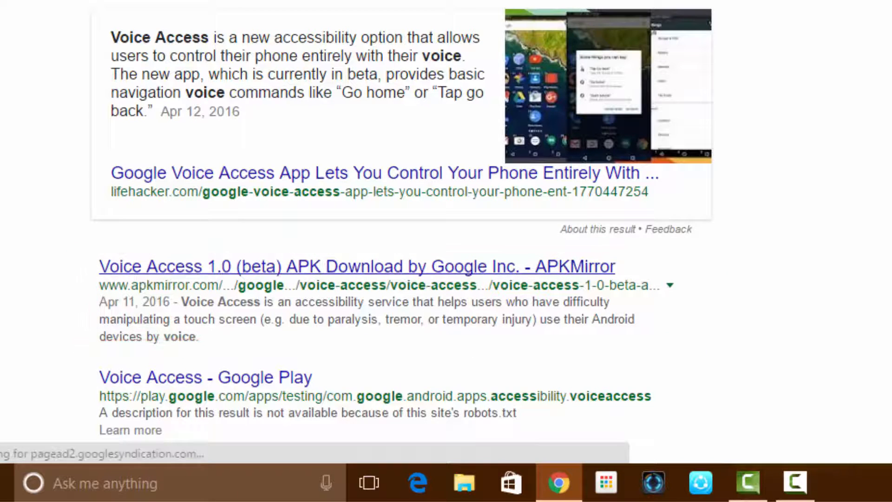
pyautogui.click(357, 267)
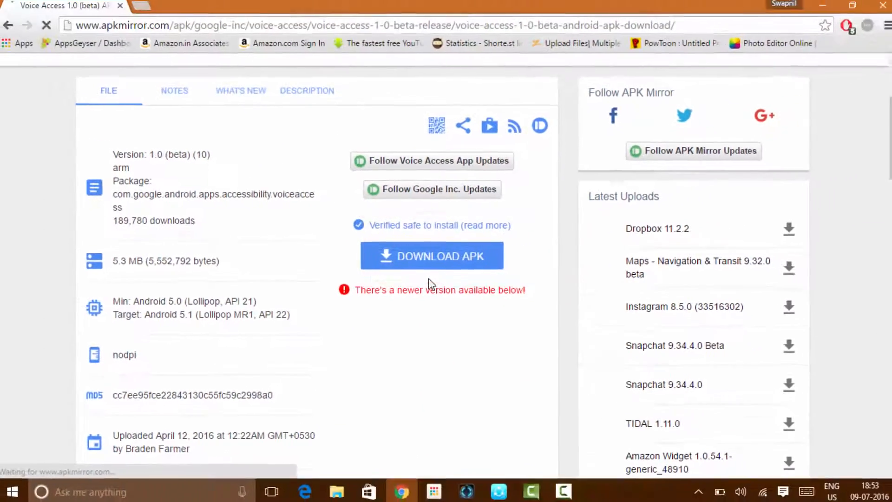
pyautogui.scroll(-3)
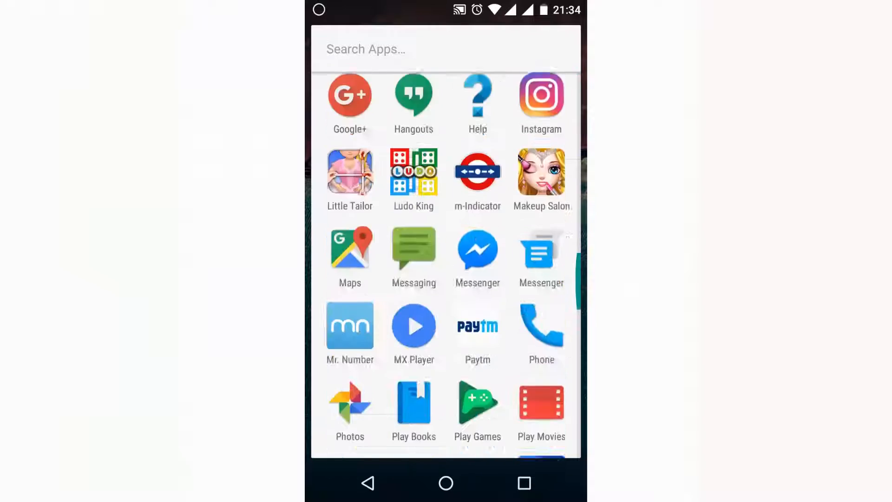
# - Switch the Voice Access accessibility toggle from Off to On and confirm enabling it
pyautogui.scroll(-3)
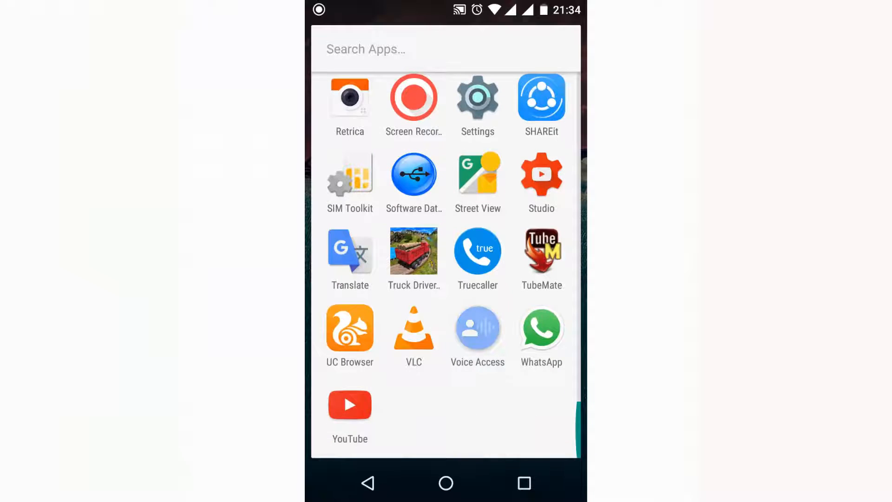
pyautogui.click(478, 330)
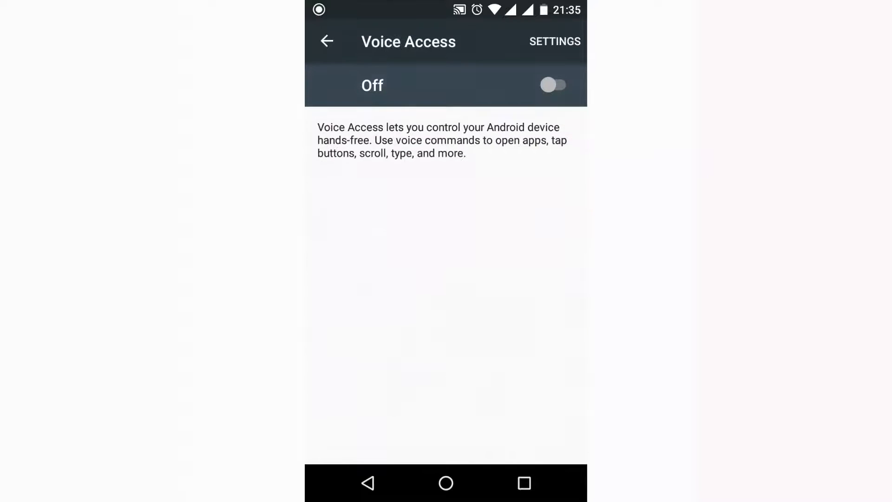
pyautogui.click(554, 84)
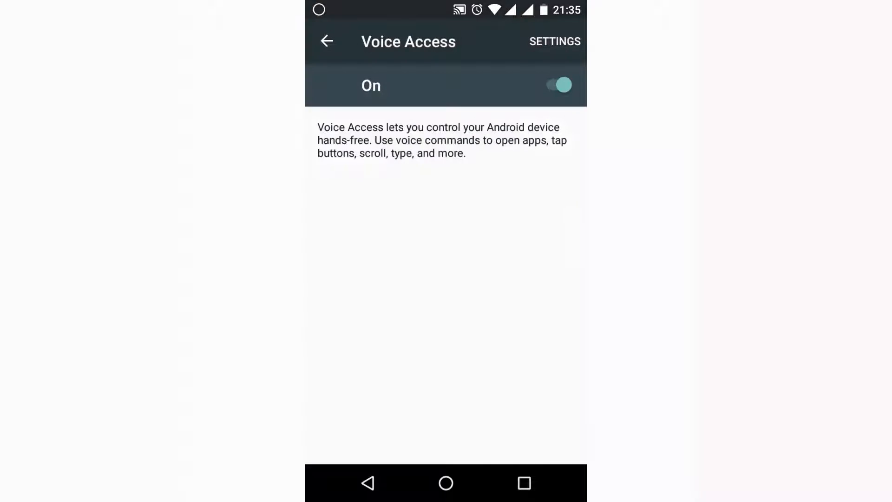
pyautogui.click(326, 41)
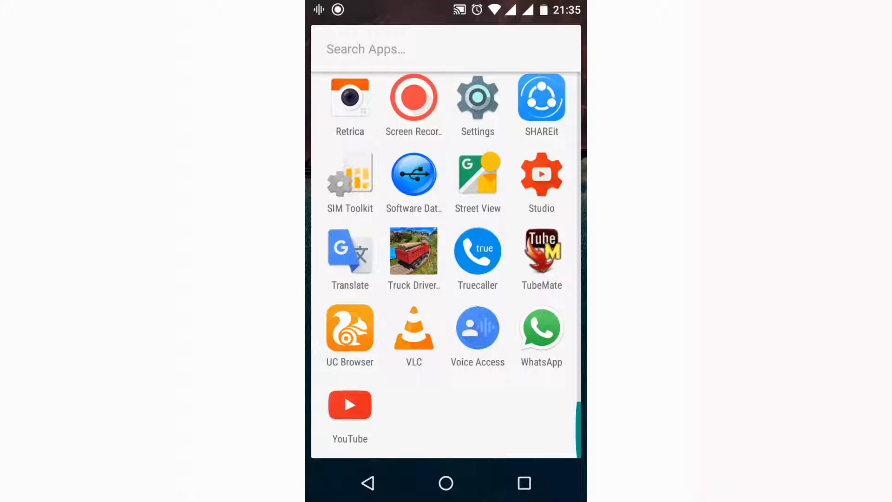
# - Start the Voice Access tutorial and advance by voice through its pages to the text-typing step
pyautogui.click(478, 329)
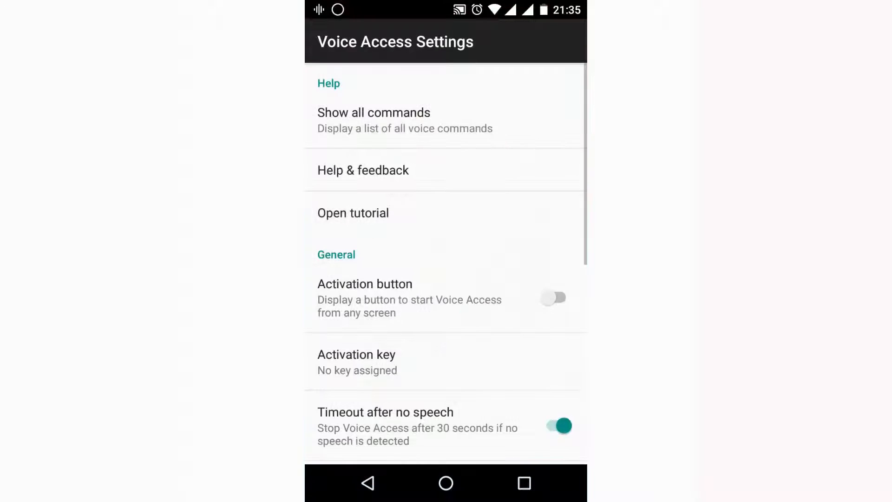
pyautogui.click(353, 213)
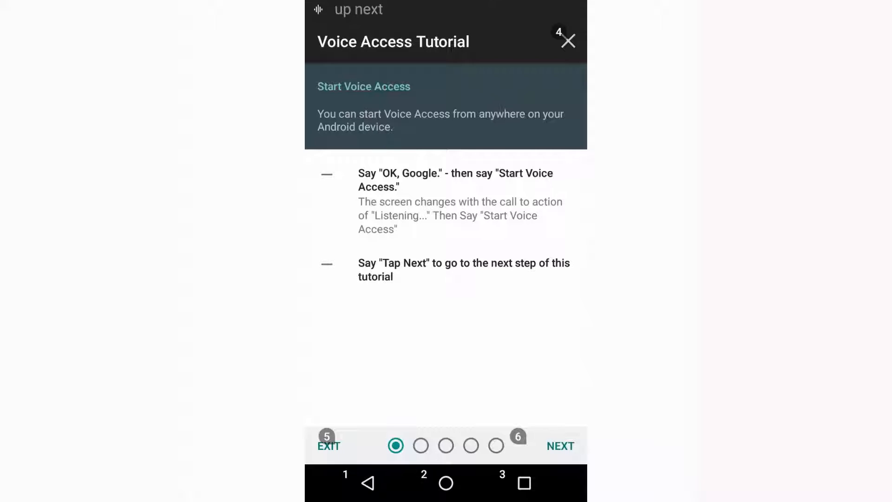
pyautogui.click(561, 445)
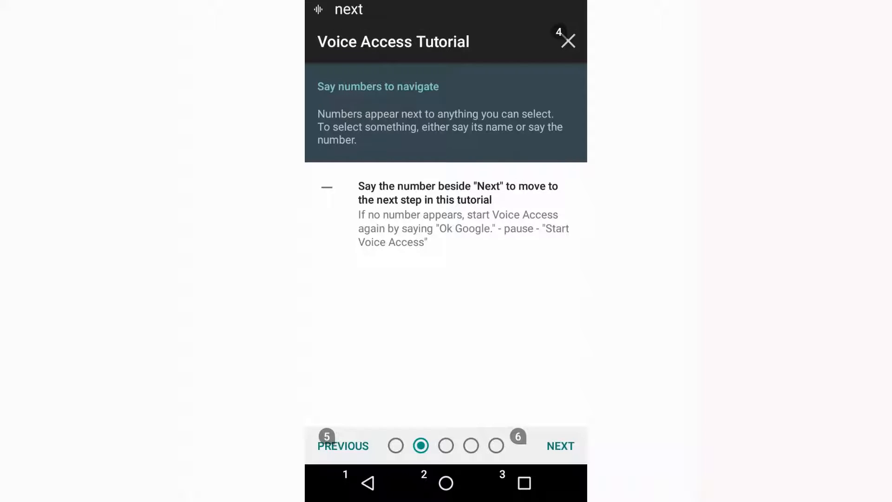
pyautogui.click(559, 446)
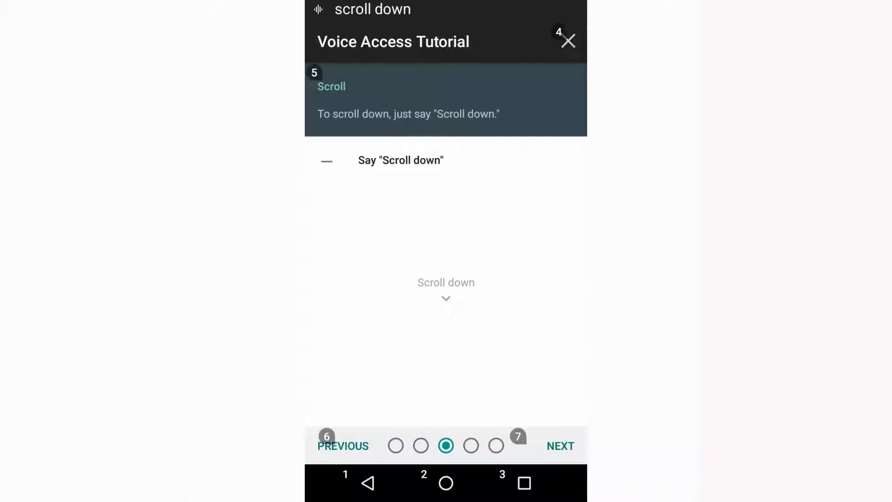
pyautogui.scroll(-3)
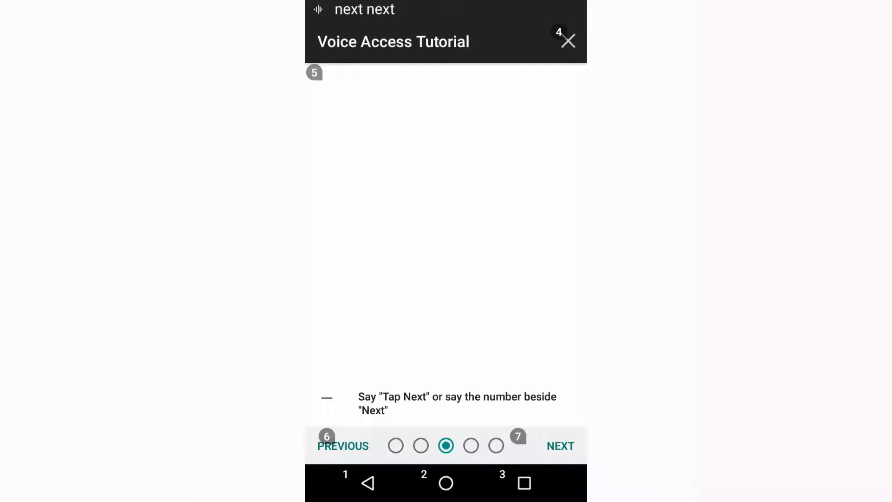
pyautogui.click(559, 445)
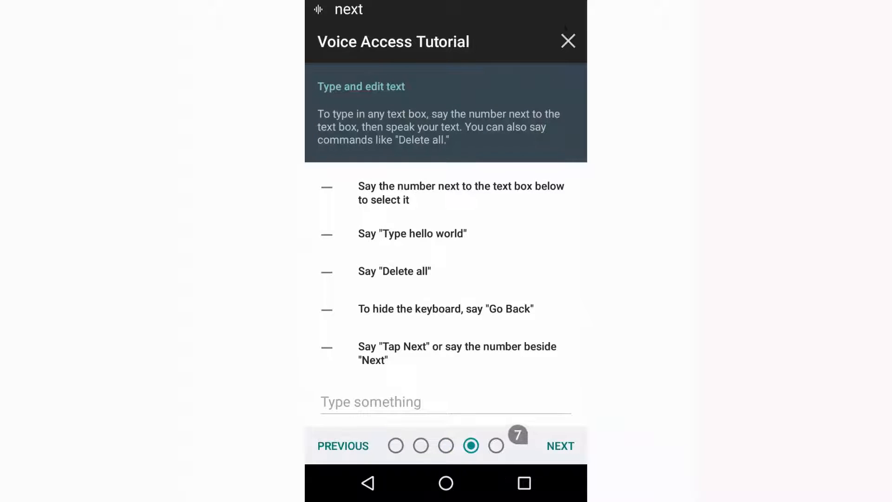
pyautogui.click(560, 445)
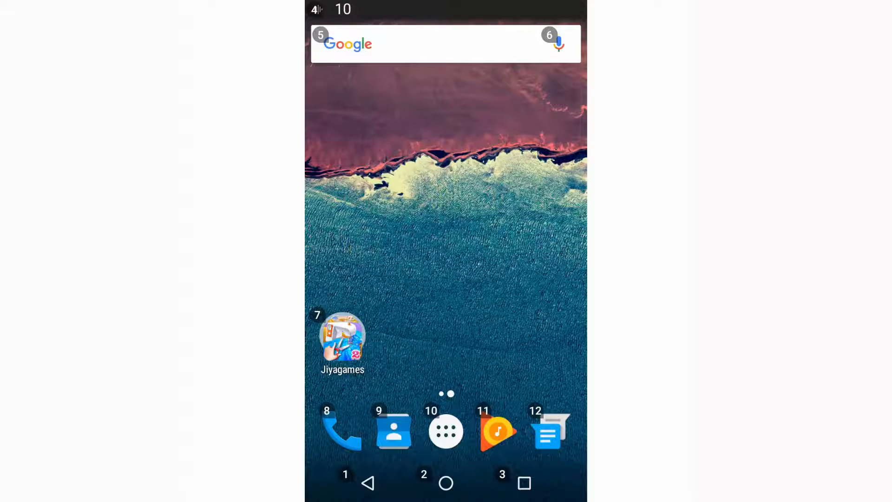
# - Open MX Player from the app drawer by voice, then bring up YouTube's home feed
pyautogui.click(445, 430)
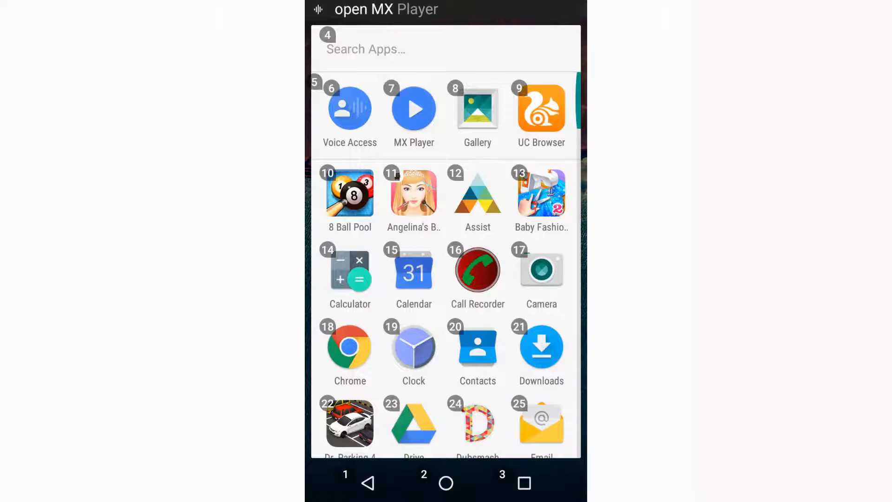
pyautogui.click(413, 108)
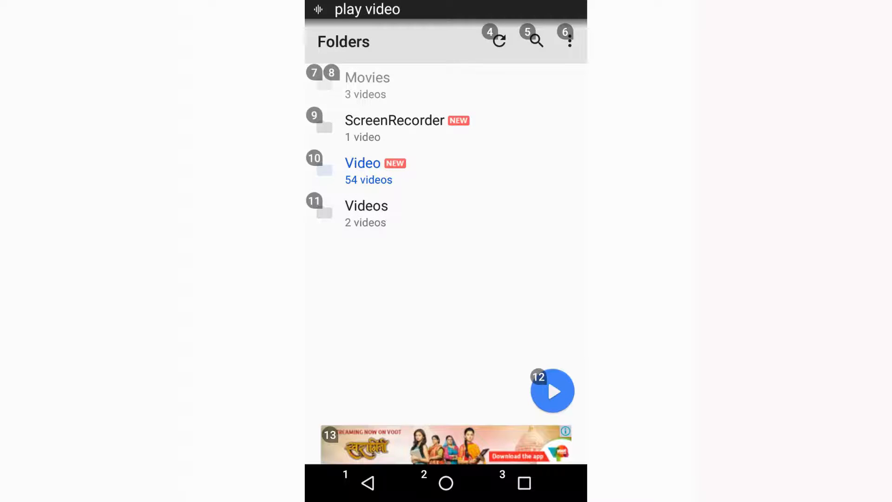
pyautogui.click(445, 482)
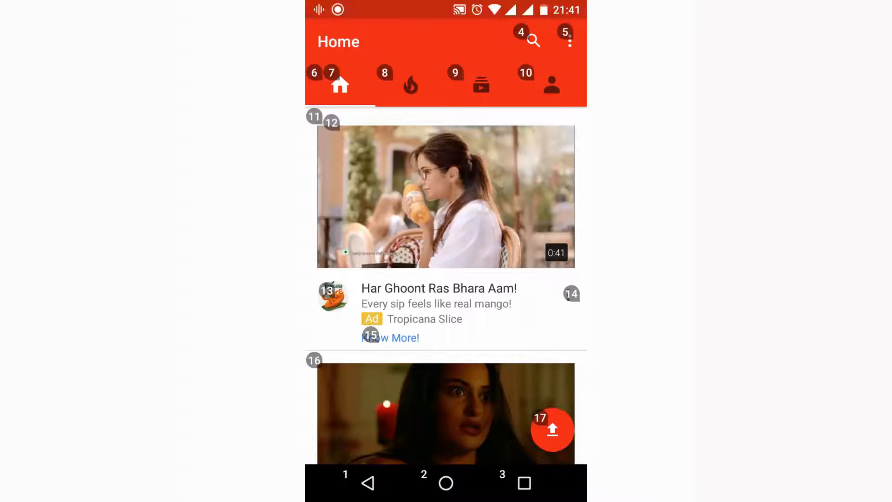
# - Search YouTube for 'Swapnil Shukla', open the channel's videos and play 'Create Gif From Any Youtube Video'
pyautogui.click(531, 41)
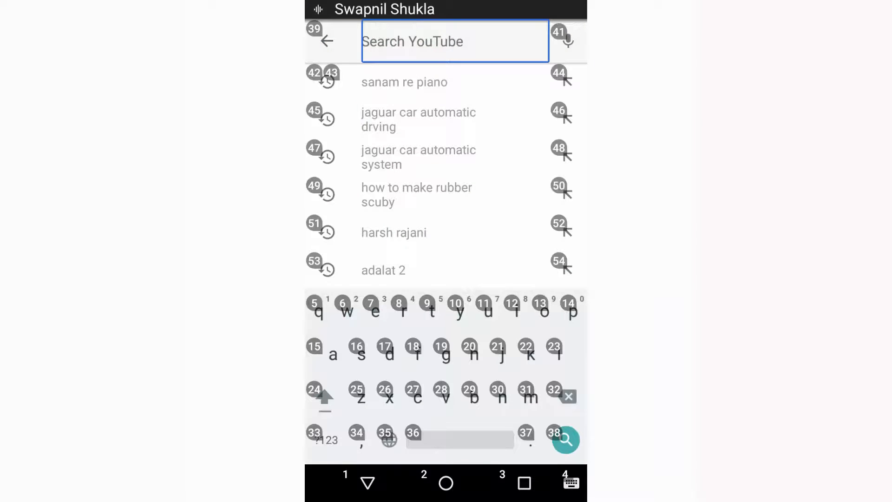
pyautogui.write('Swapnil Shukla')
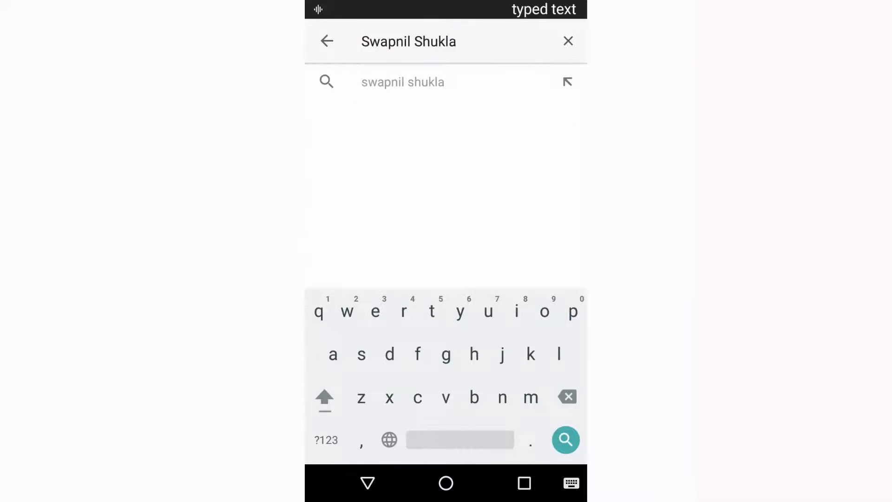
pyautogui.click(564, 439)
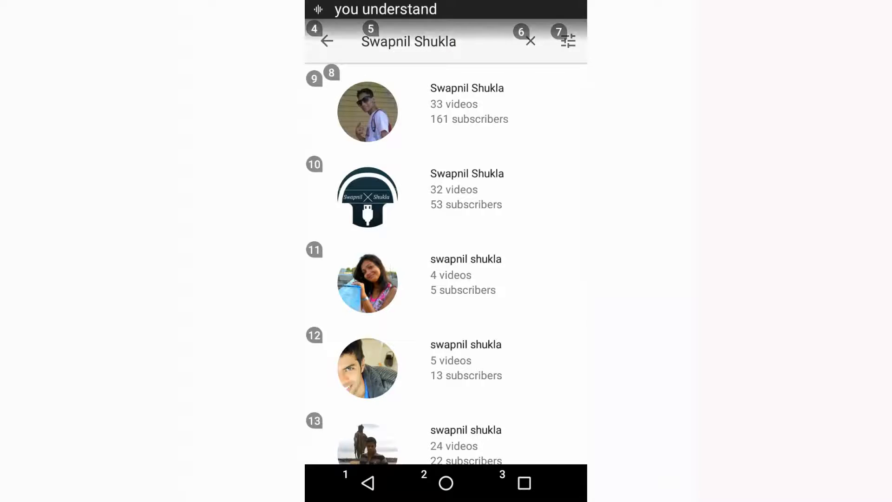
pyautogui.click(367, 196)
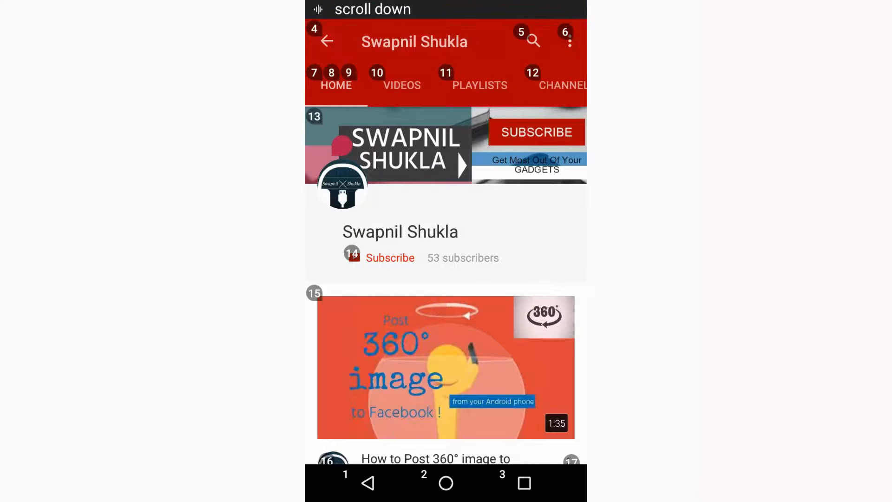
pyautogui.click(377, 80)
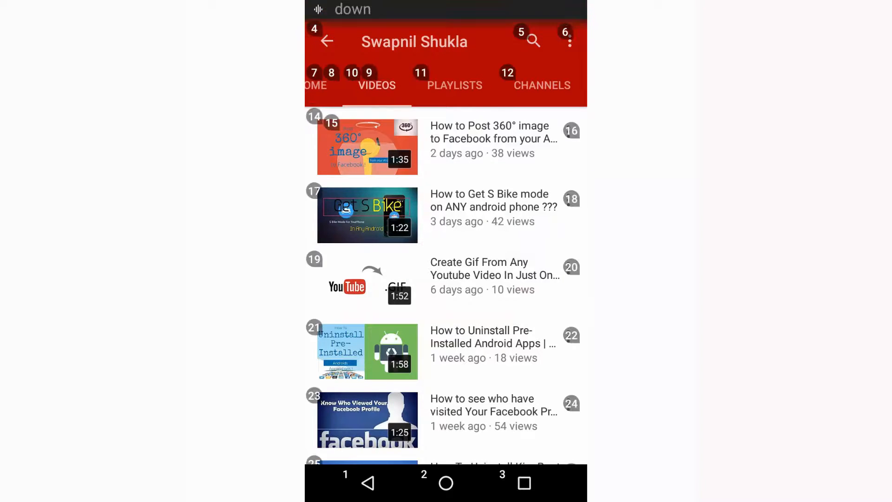
pyautogui.click(367, 282)
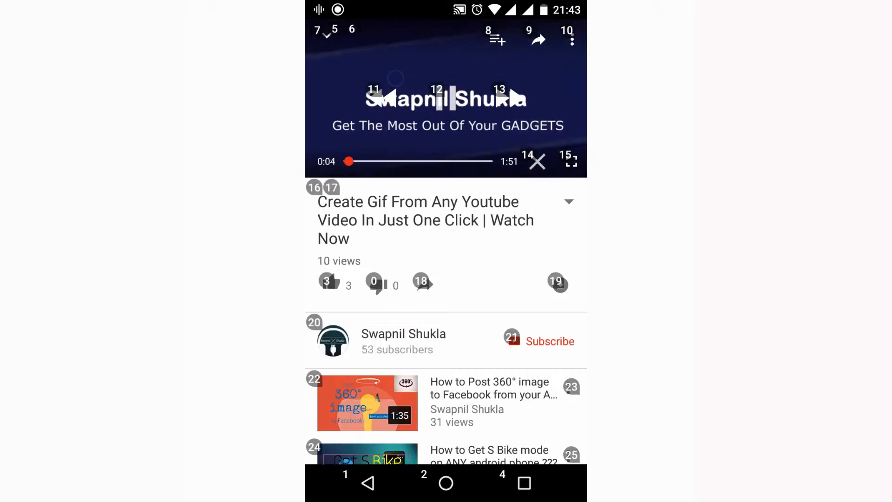